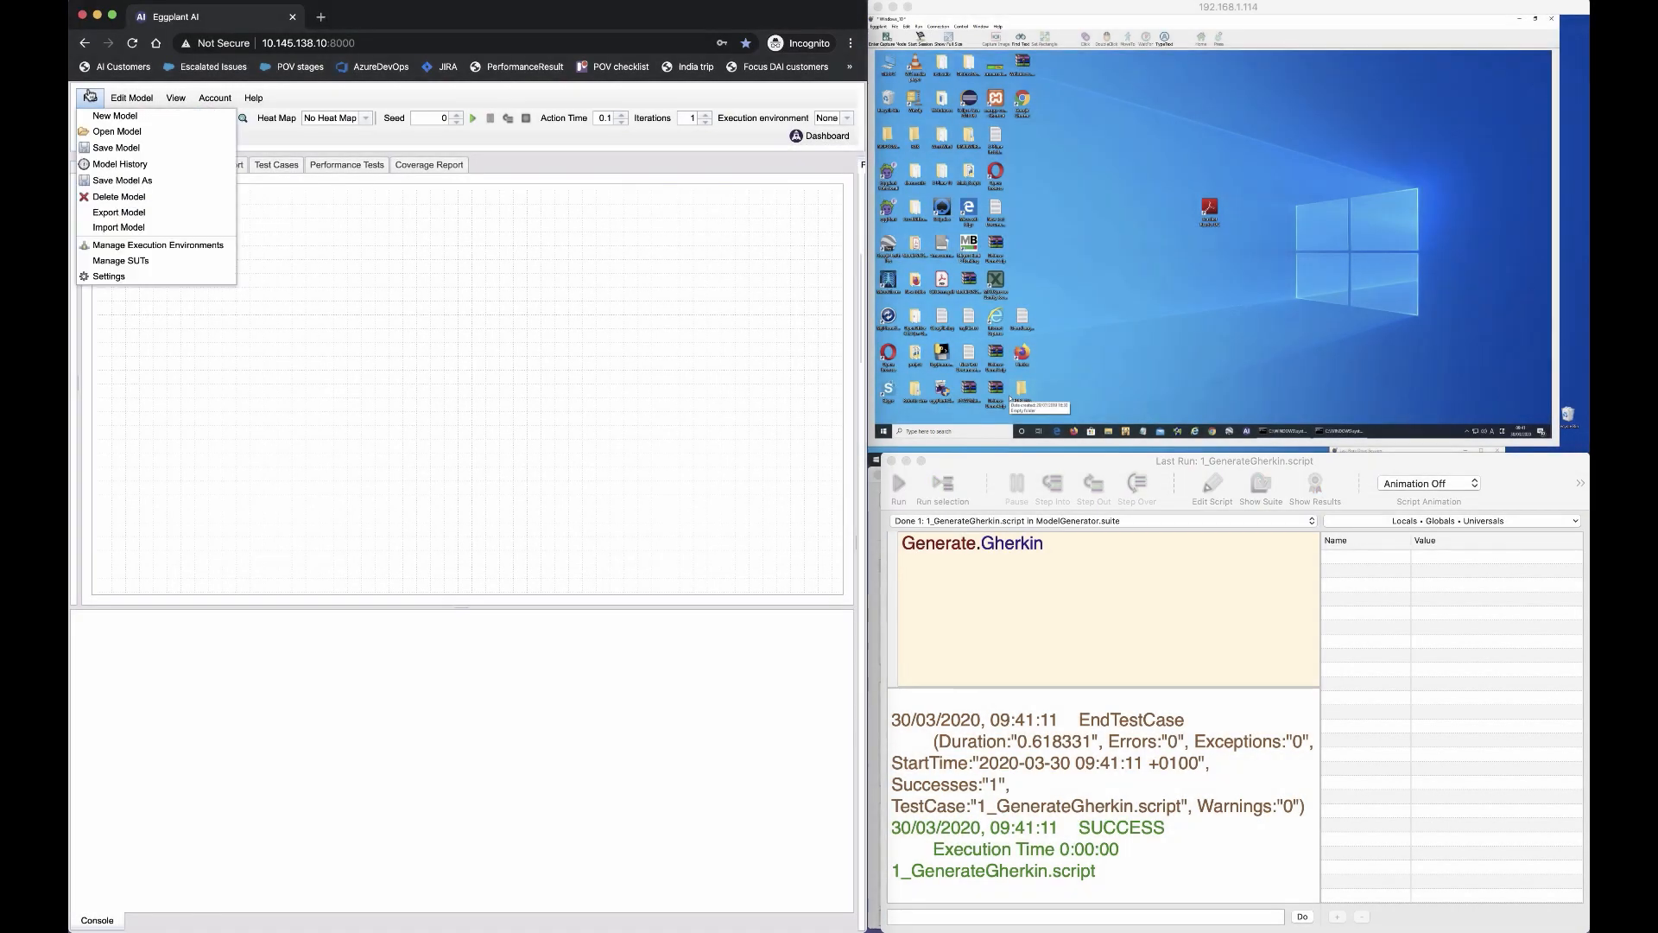
Step: Save the Gherkin model as a copy named GherkinDemoDemo
left_click(115, 131)
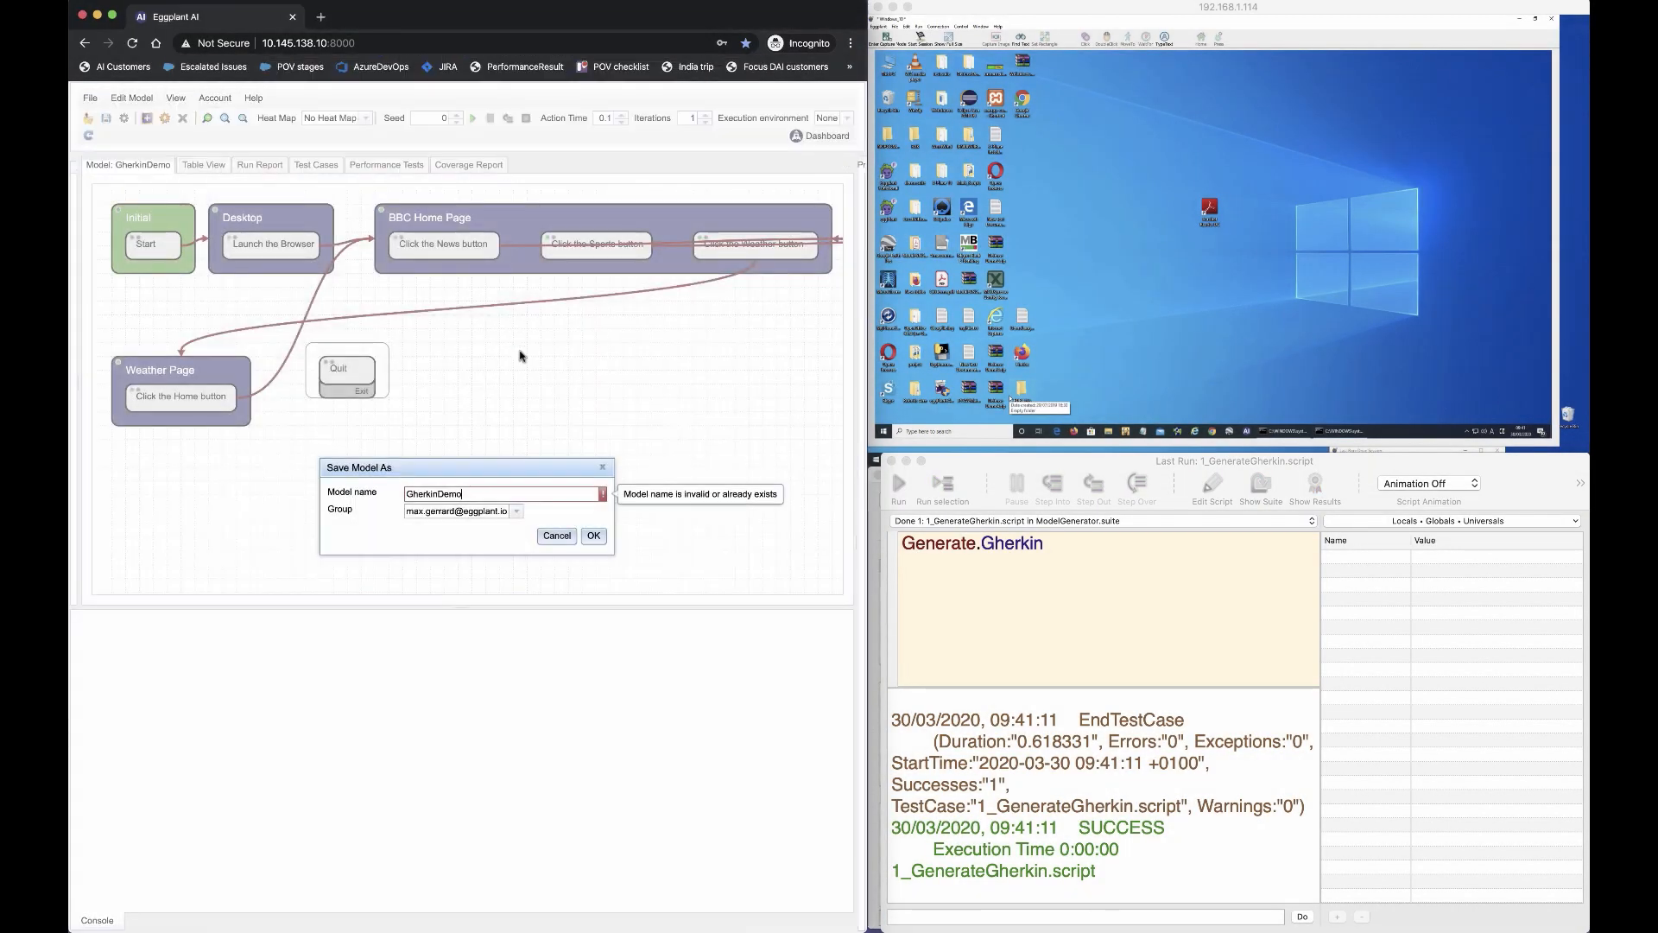
left_click(592, 535)
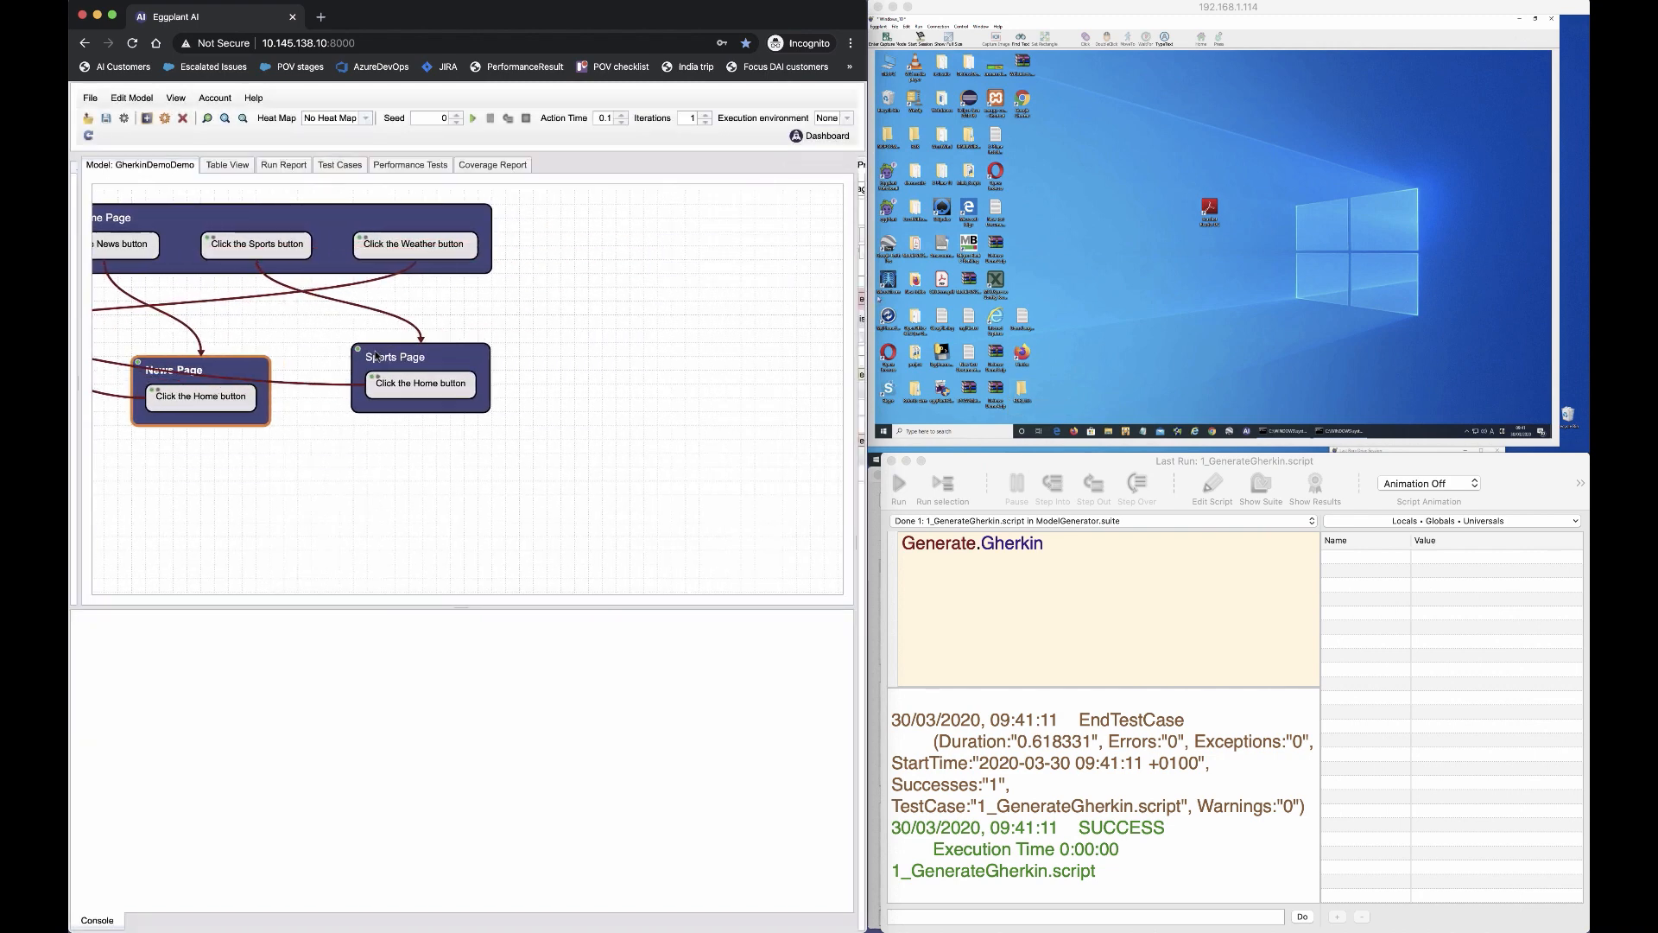
Step: Choose MaxWindows as the execution environment for running the model
left_click(471, 117)
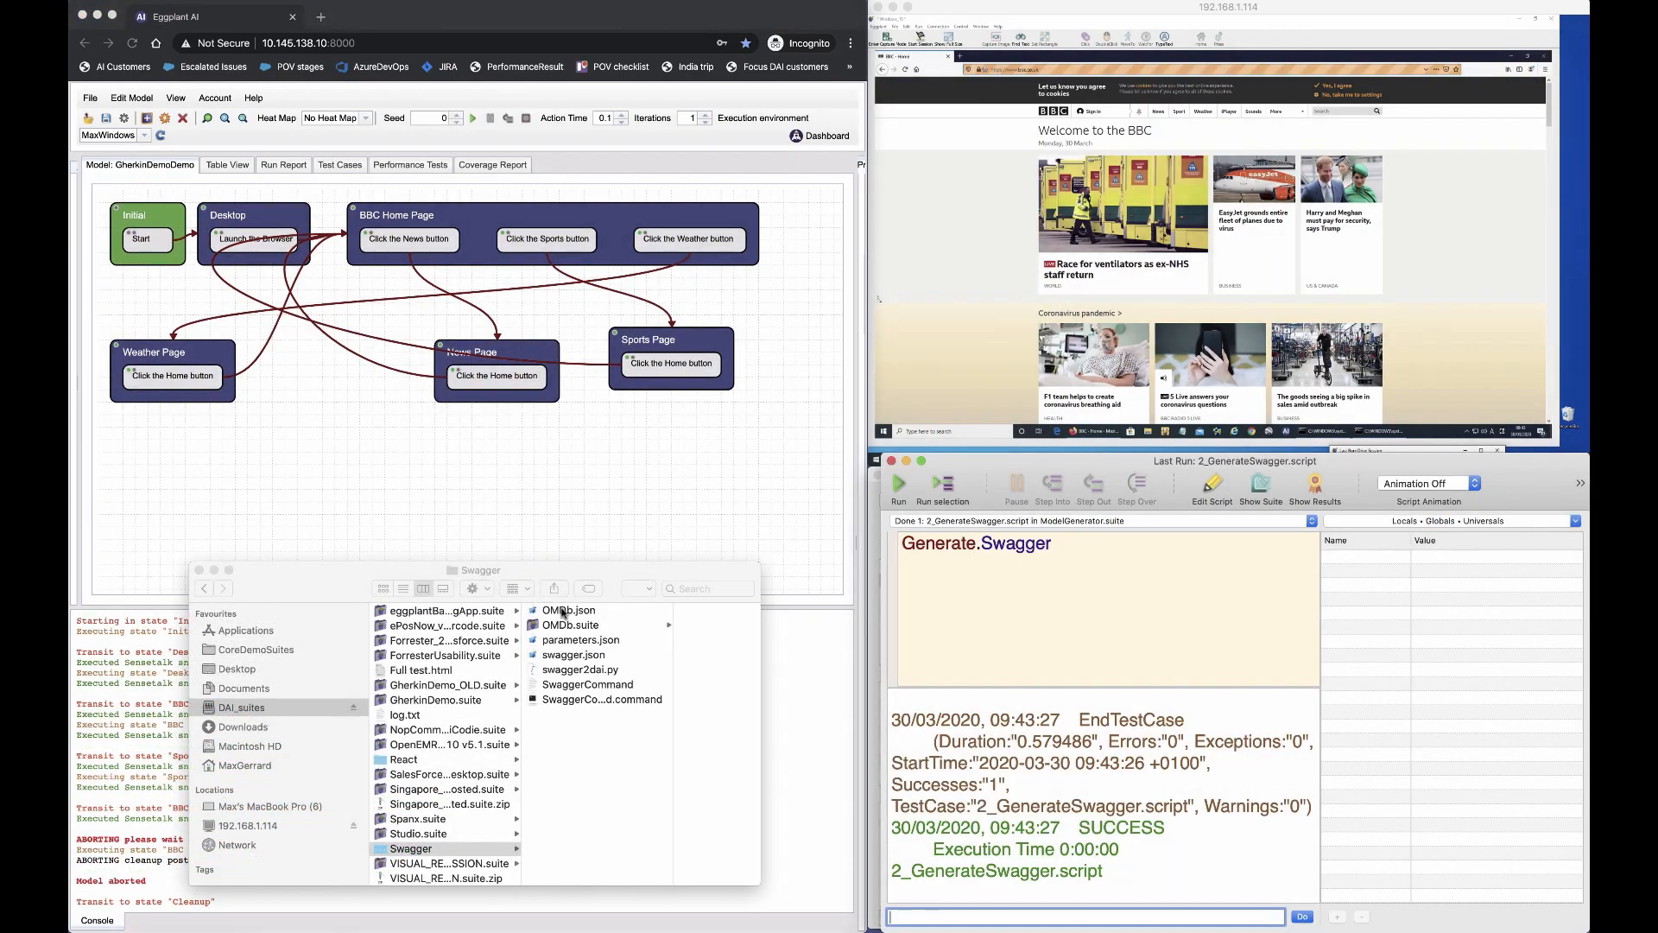
Step: Start the drive session so Chrome opens the React Calculator under automation
left_click(473, 118)
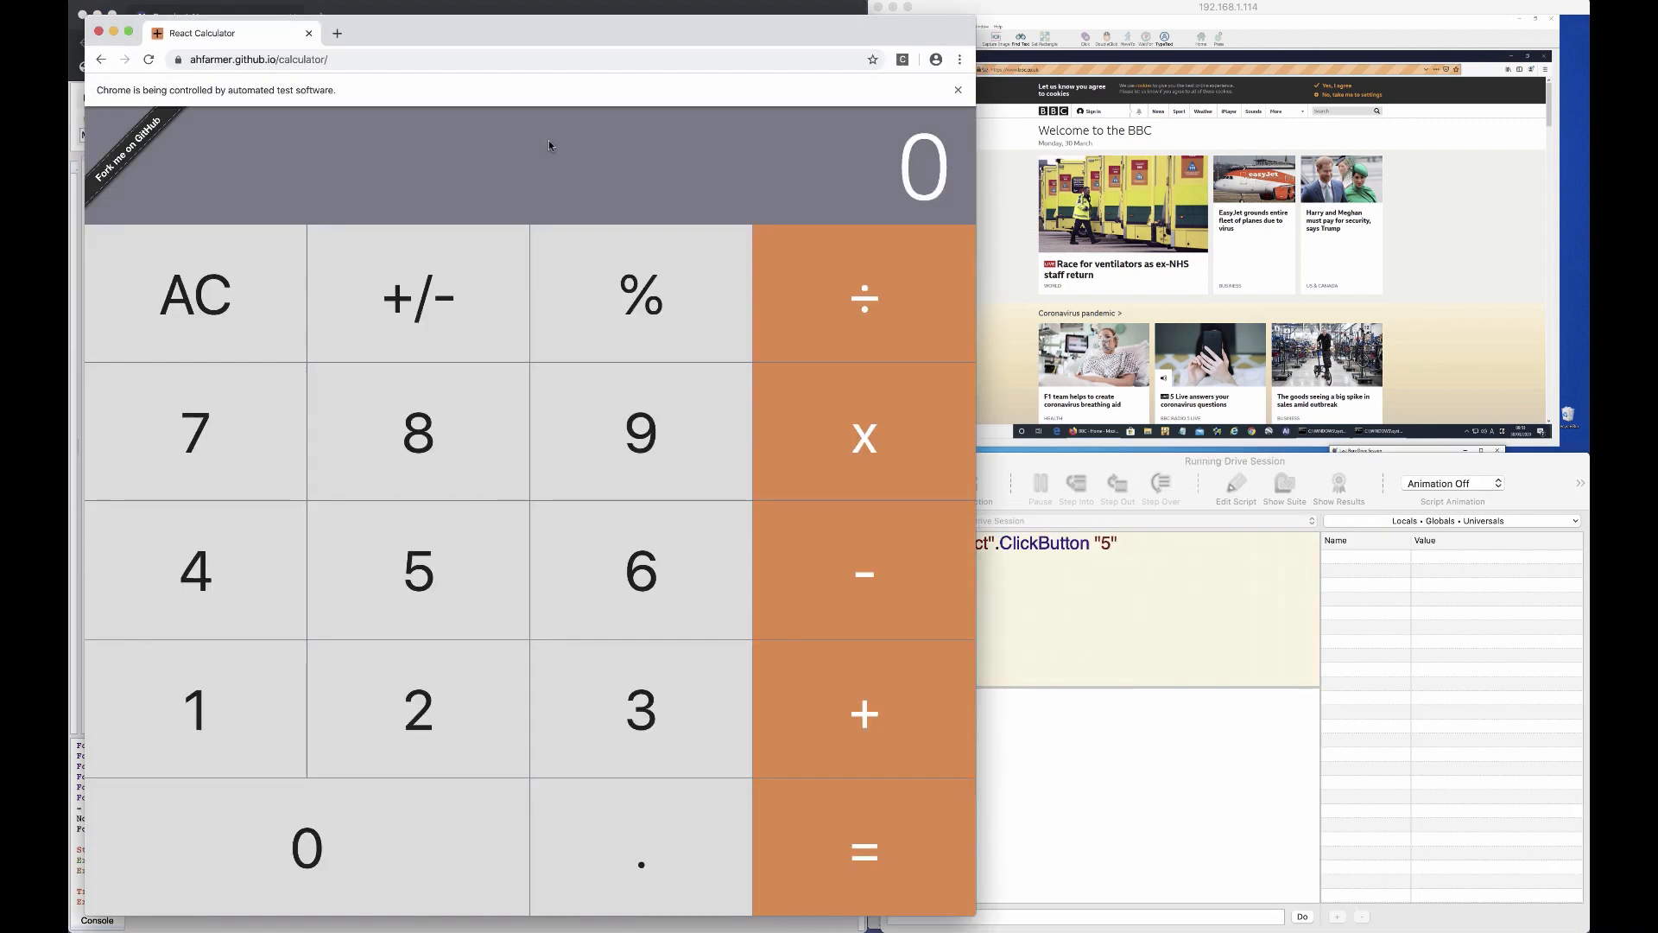
Step: Have the test click 5 and then divide on the React Calculator
left_click(417, 572)
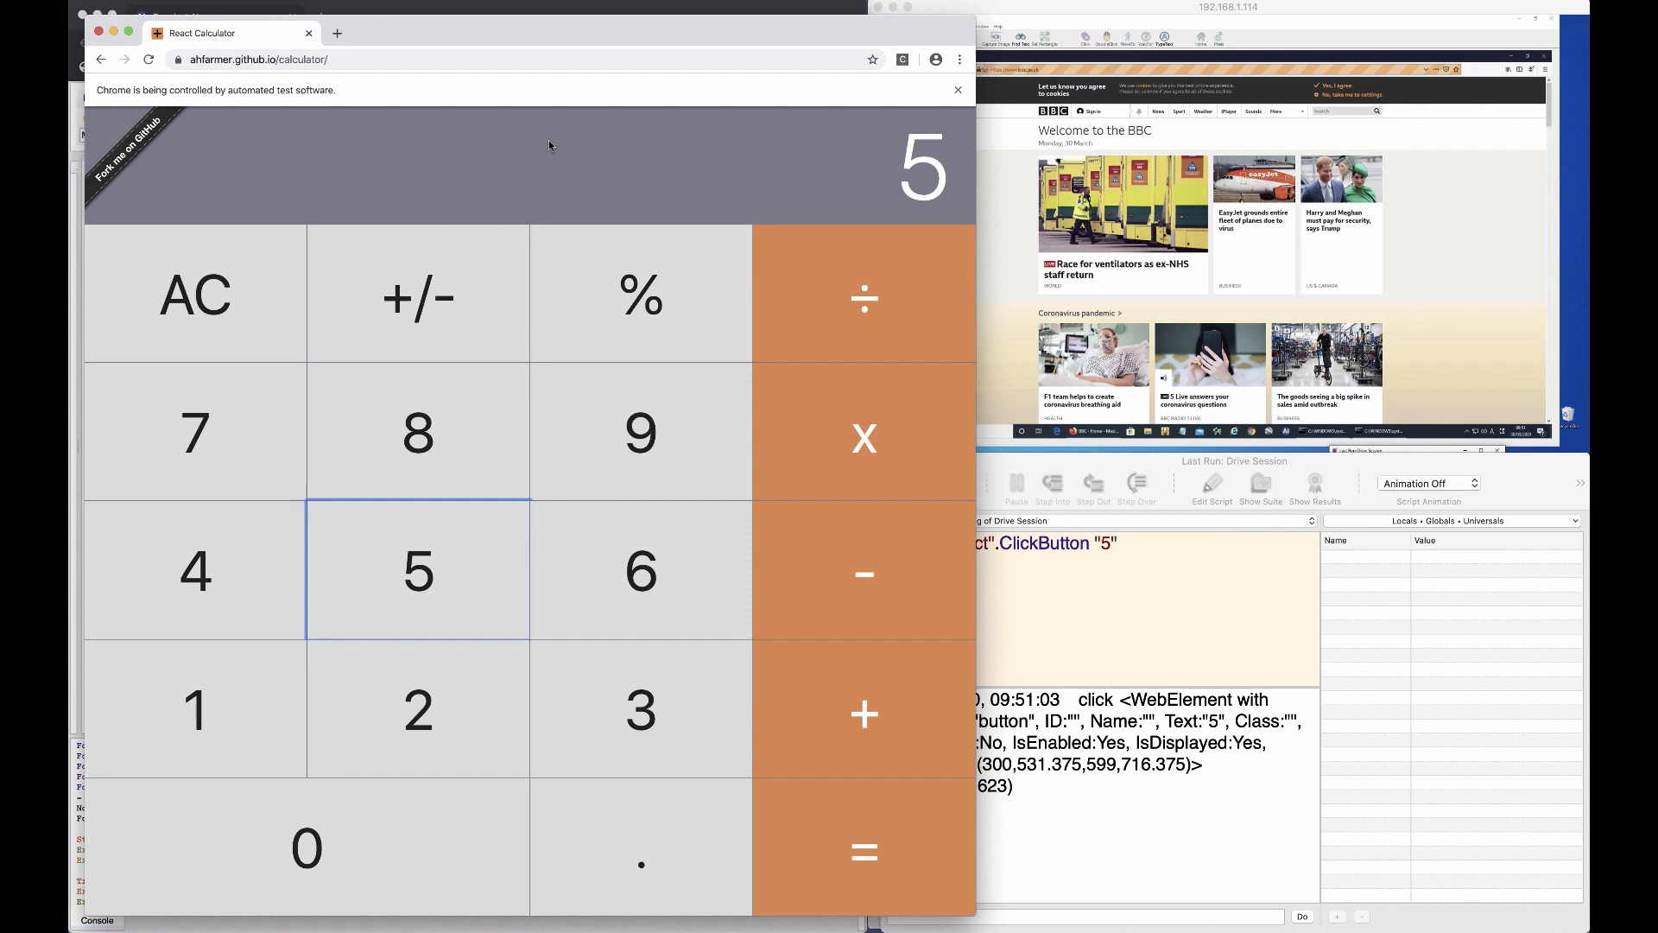
left_click(864, 296)
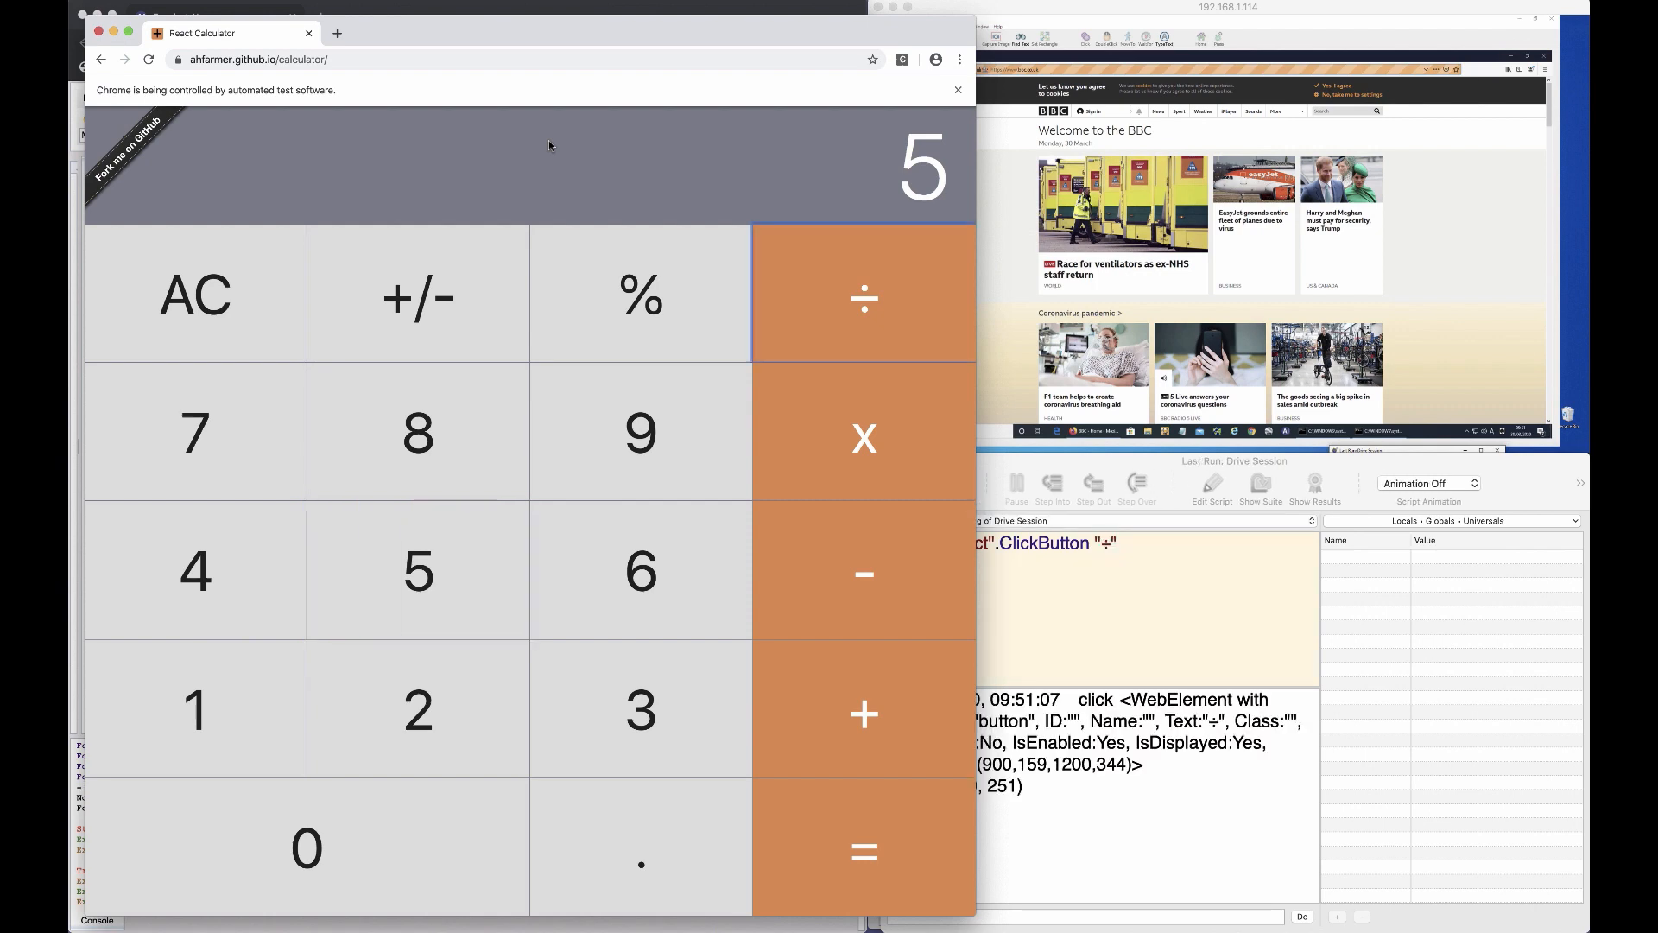